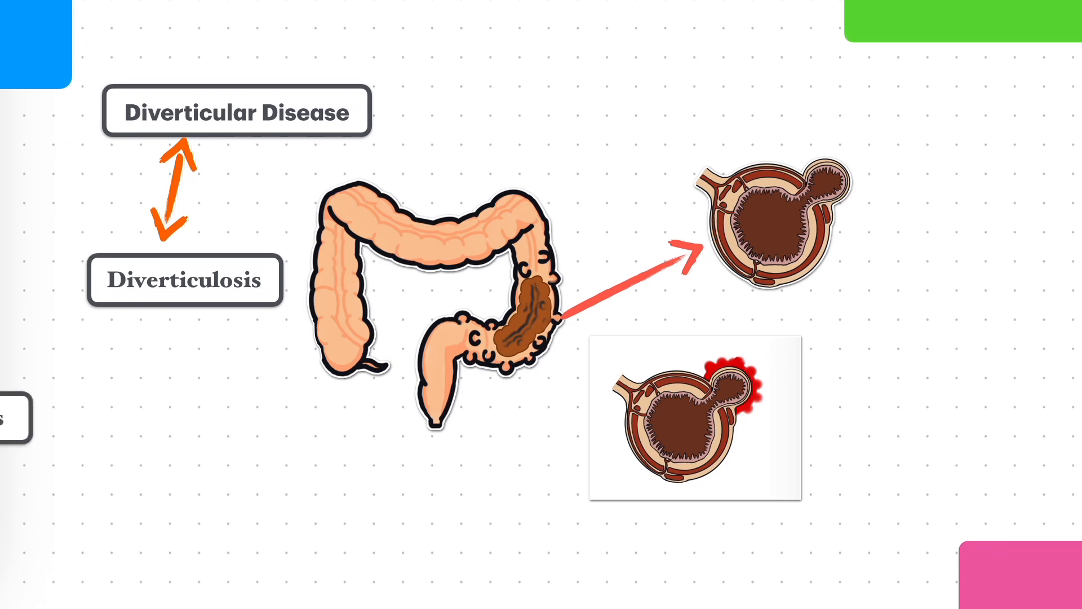
click(713, 418)
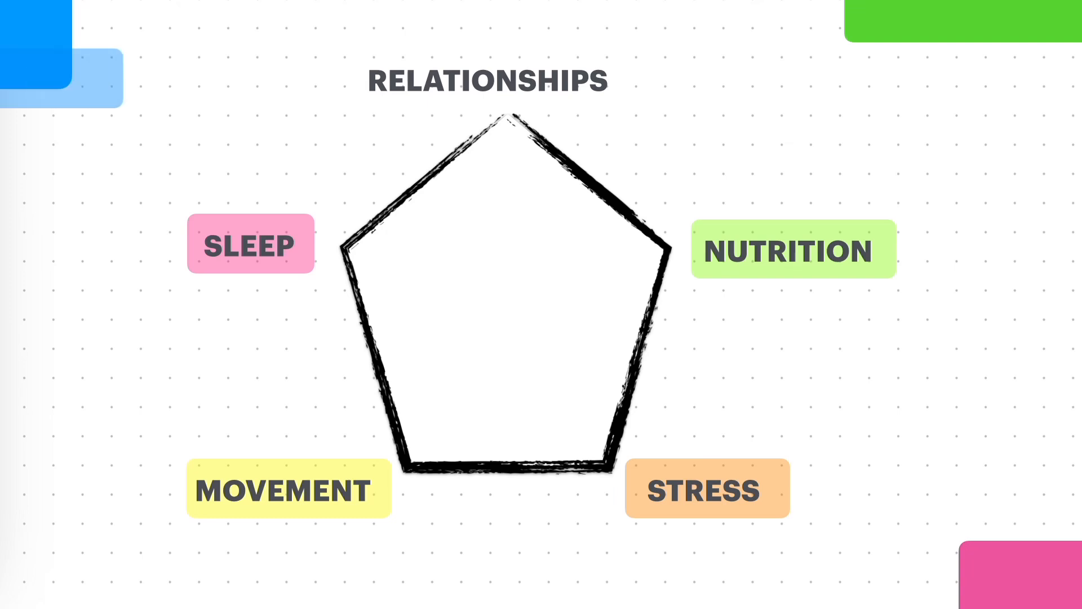
click(490, 79)
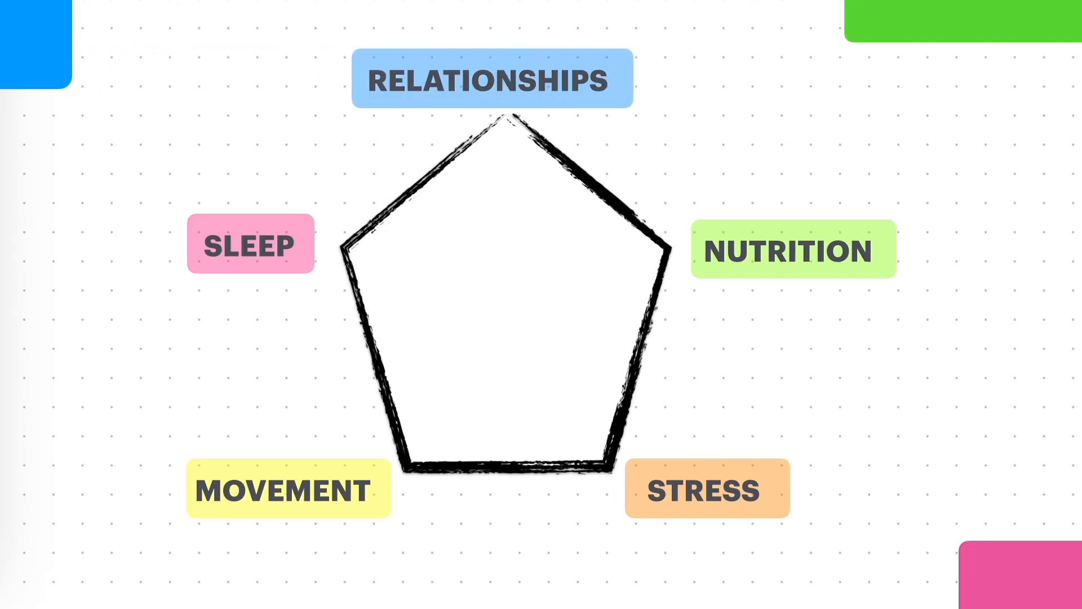